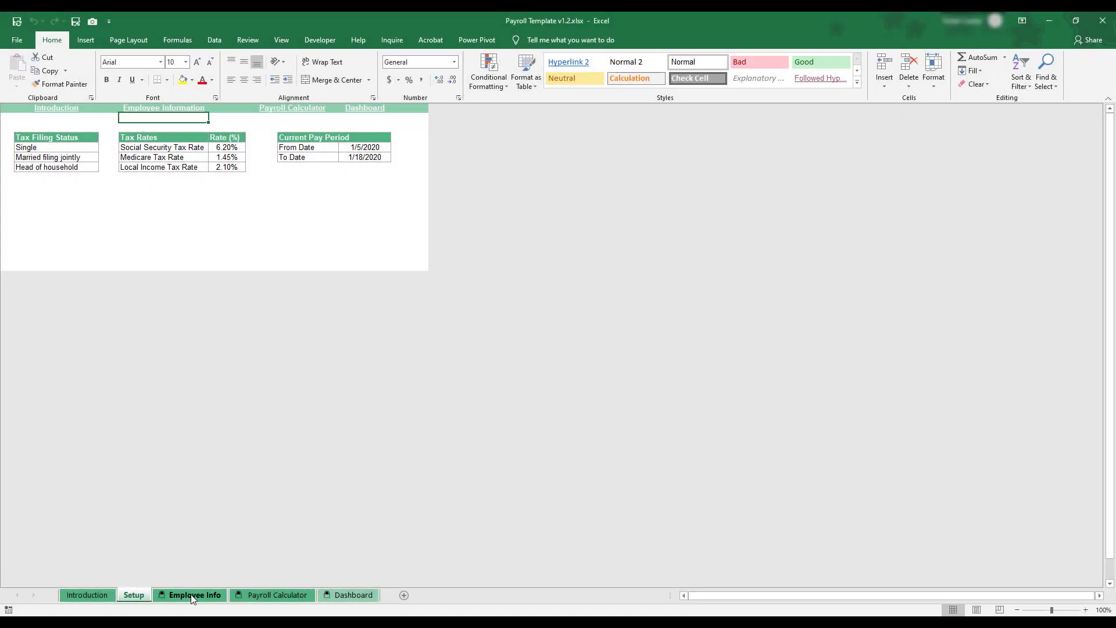
Step: Browse the Employee Info, Payroll Calculator and Dashboard sheets, then return to Introduction
{"action": "left_click", "coordinate": [194, 597]}
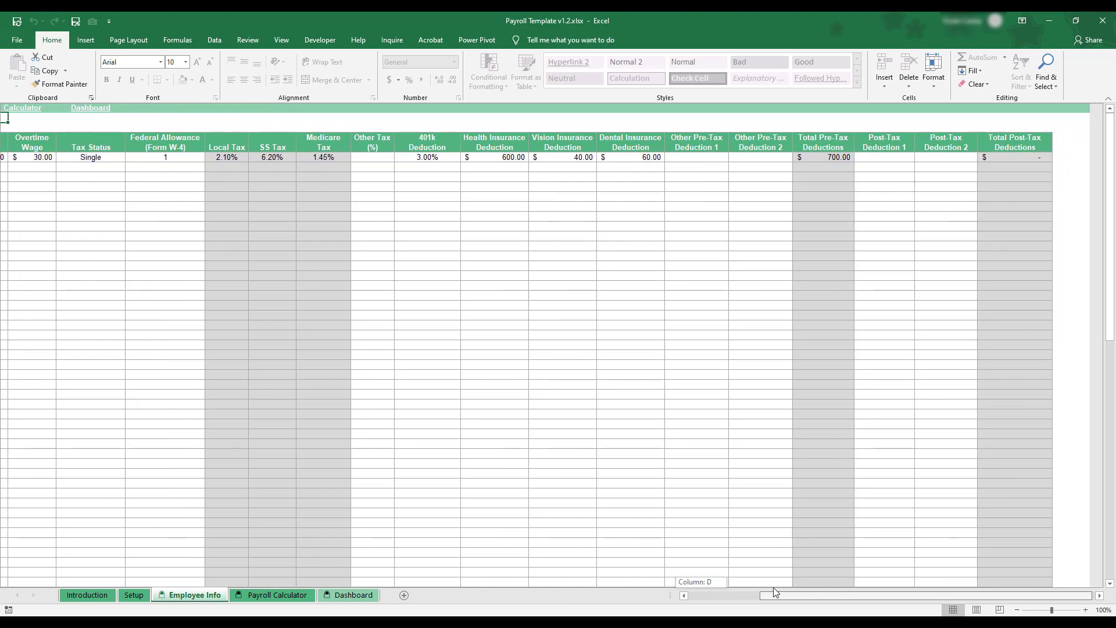
{"action": "left_click", "coordinate": [277, 598]}
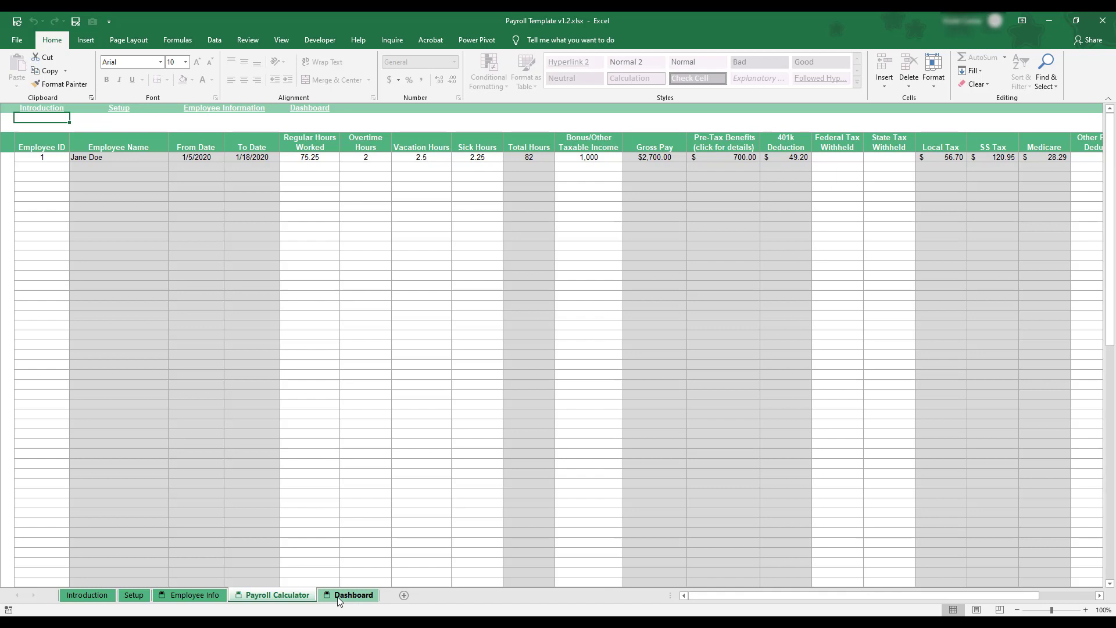
{"action": "left_click", "coordinate": [355, 597]}
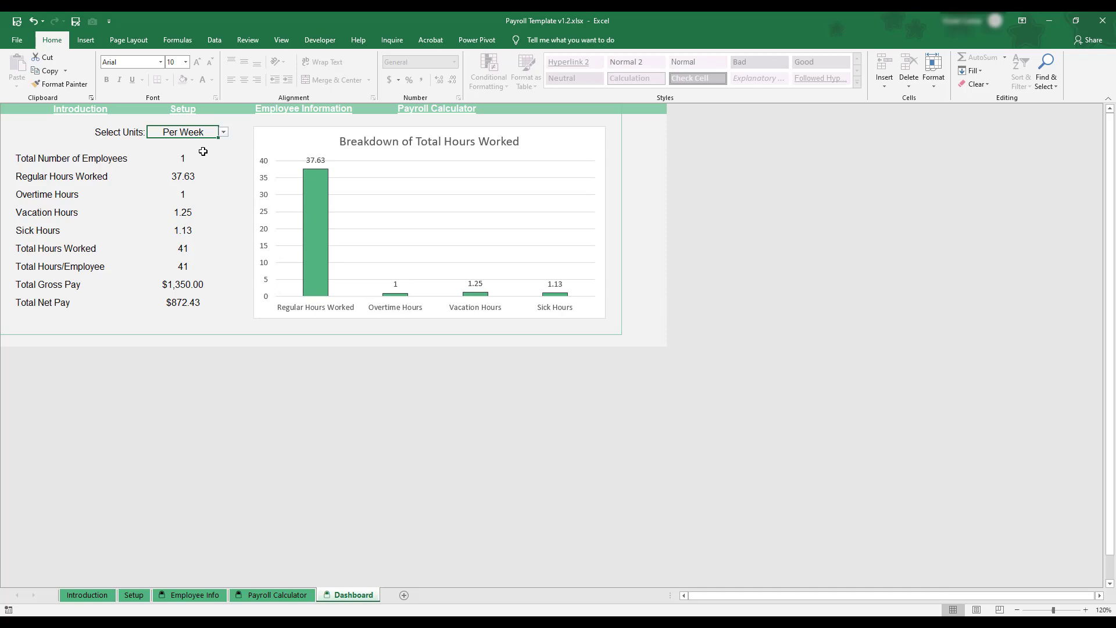
{"action": "left_click", "coordinate": [87, 594]}
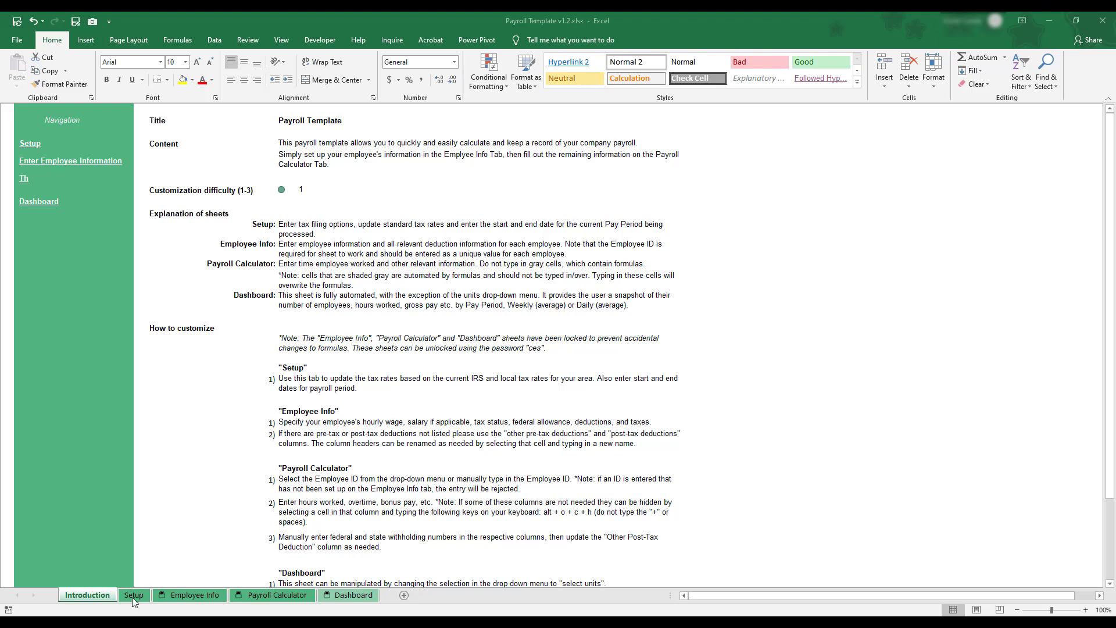
Step: Review the Setup sheet's tax tables unchanged, then return to Employee Info showing Jane Doe
{"action": "left_click", "coordinate": [134, 599]}
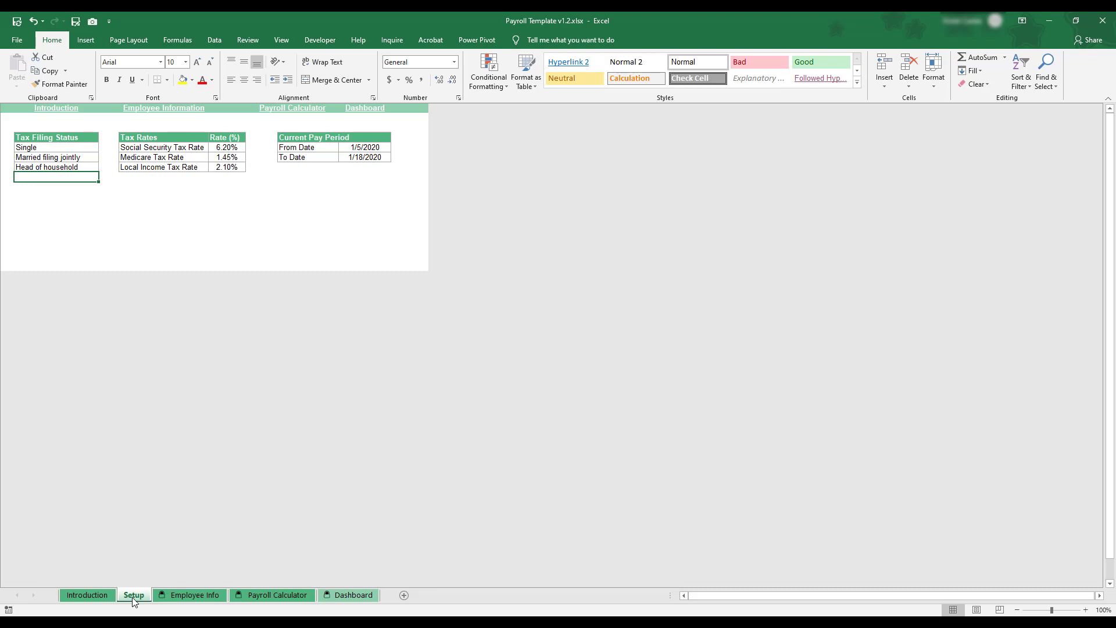
{"action": "mouse_move", "coordinate": [234, 198]}
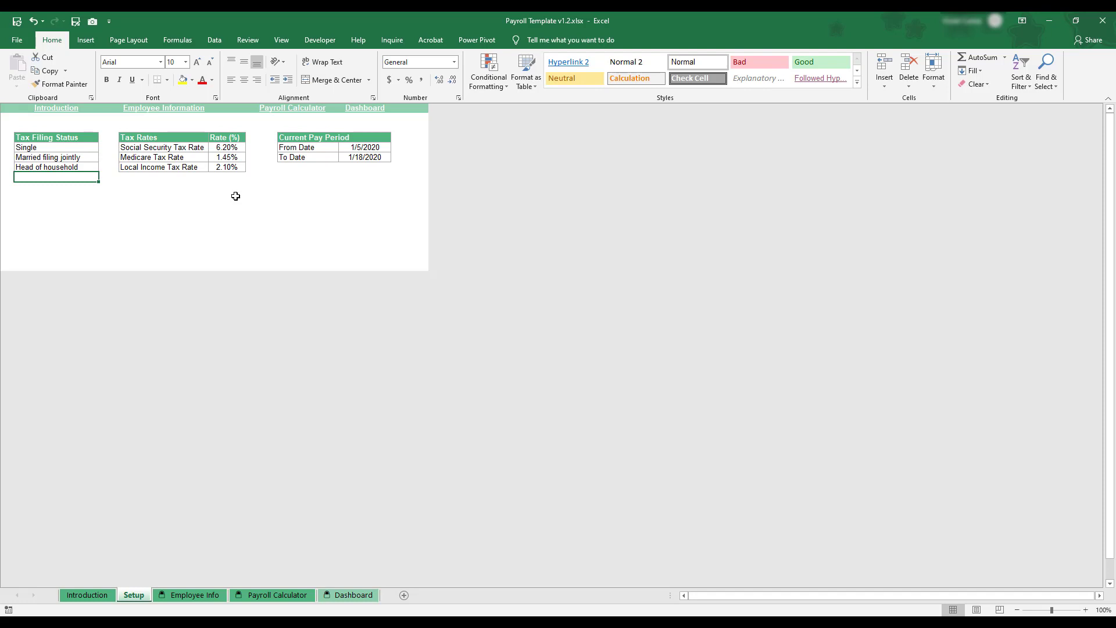
{"action": "mouse_move", "coordinate": [60, 147]}
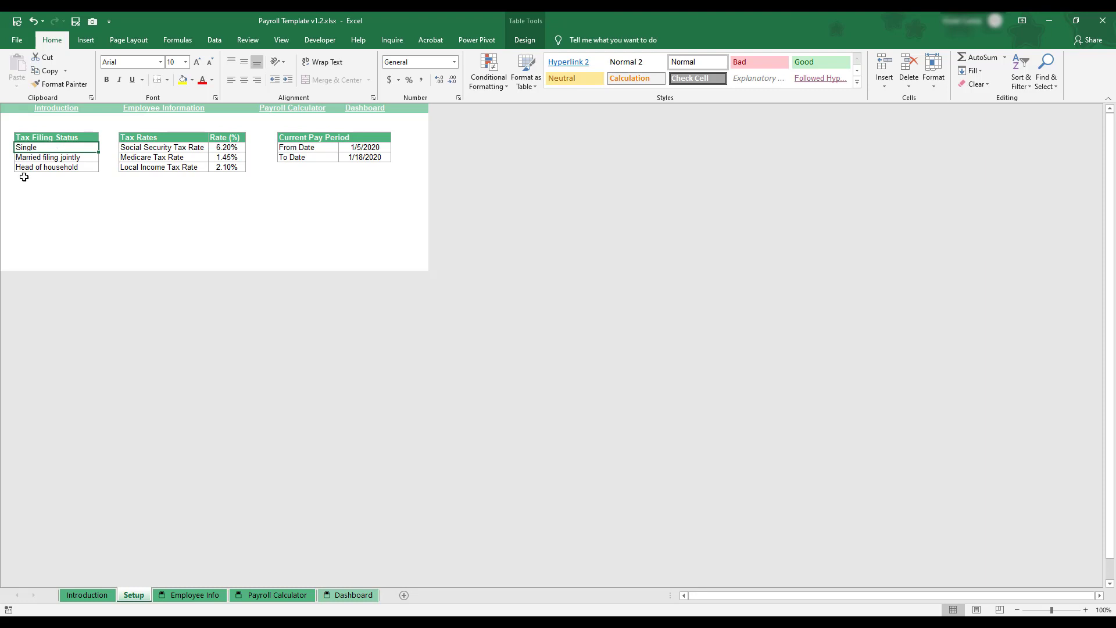
{"action": "left_click", "coordinate": [56, 177]}
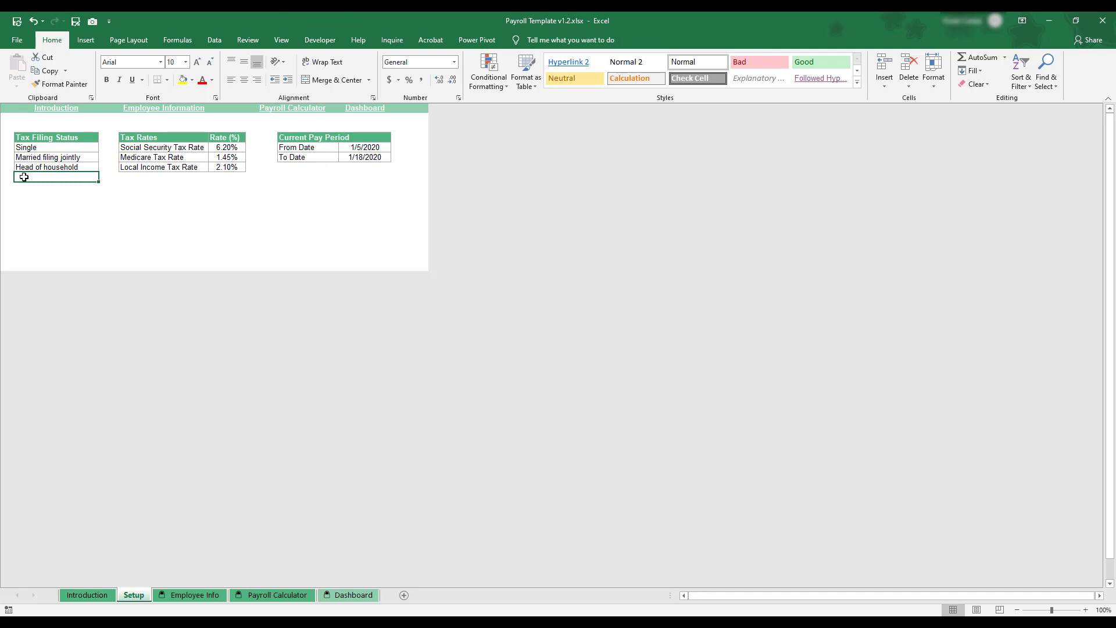
{"action": "mouse_move", "coordinate": [141, 467]}
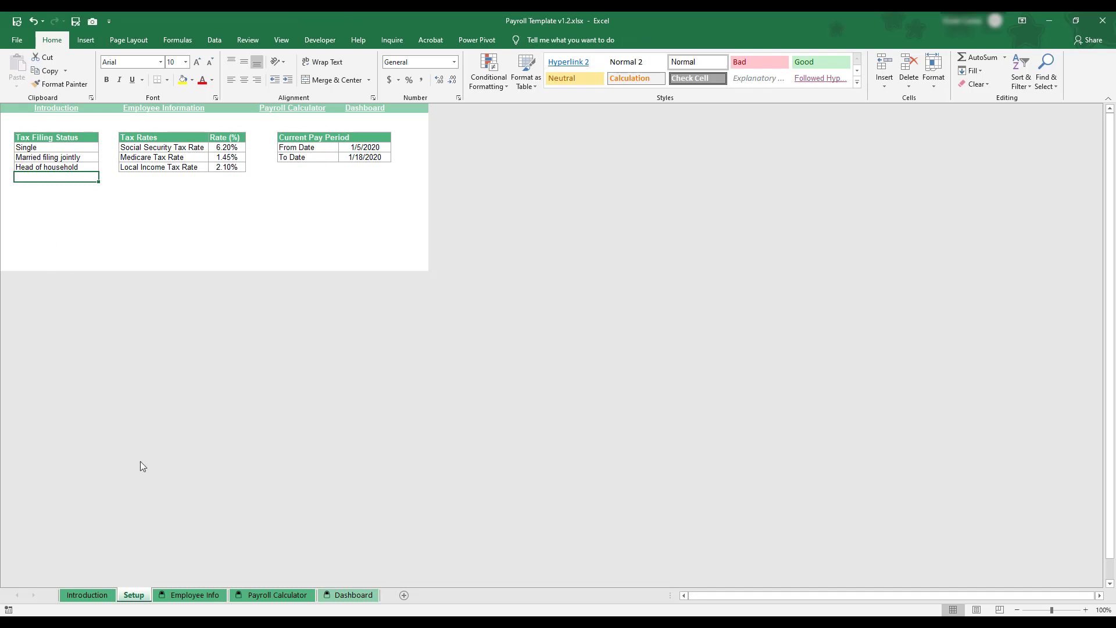
{"action": "left_click", "coordinate": [192, 595]}
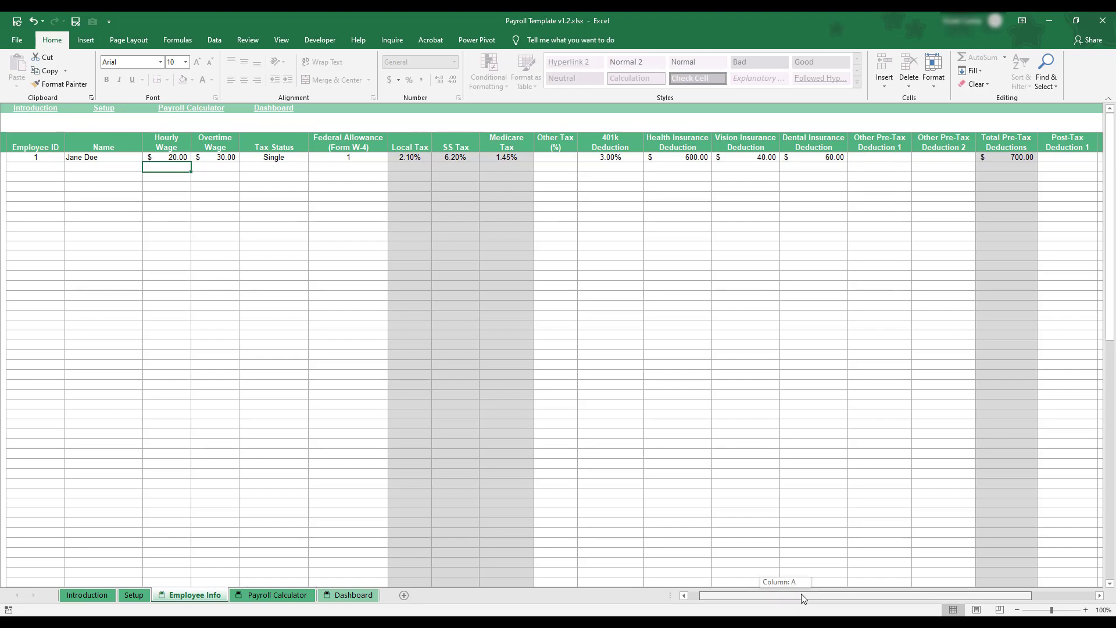
Step: Add employee ID 2, John Doe, with a $15.00 hourly wage below Jane Doe
{"action": "scroll", "scroll_direction": "right", "scroll_amount": 3}
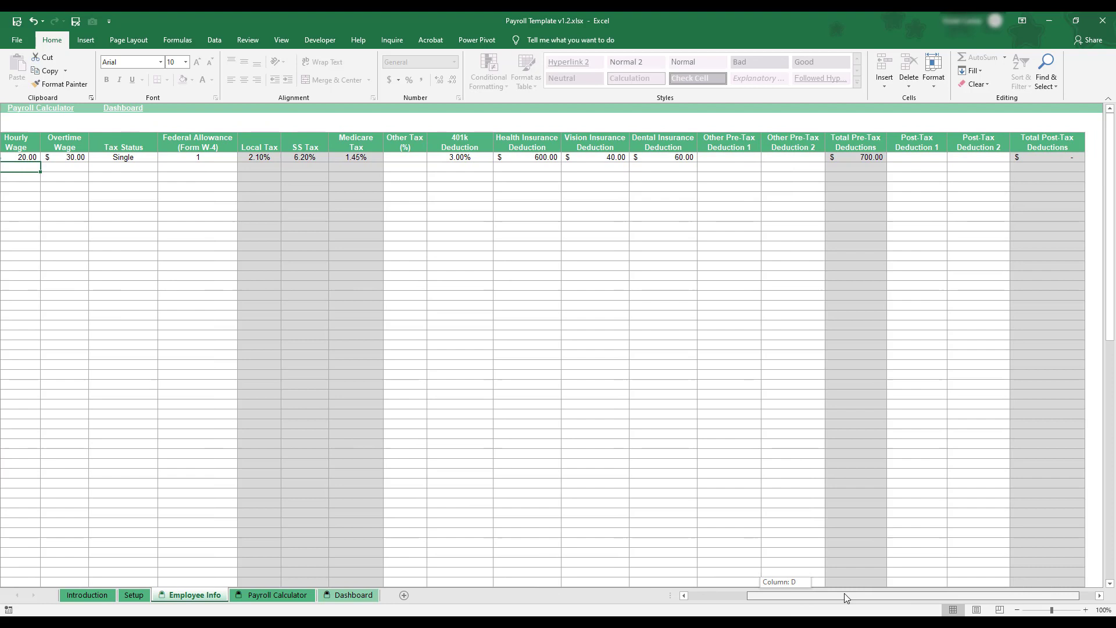
{"action": "scroll", "scroll_direction": "left", "scroll_amount": 3}
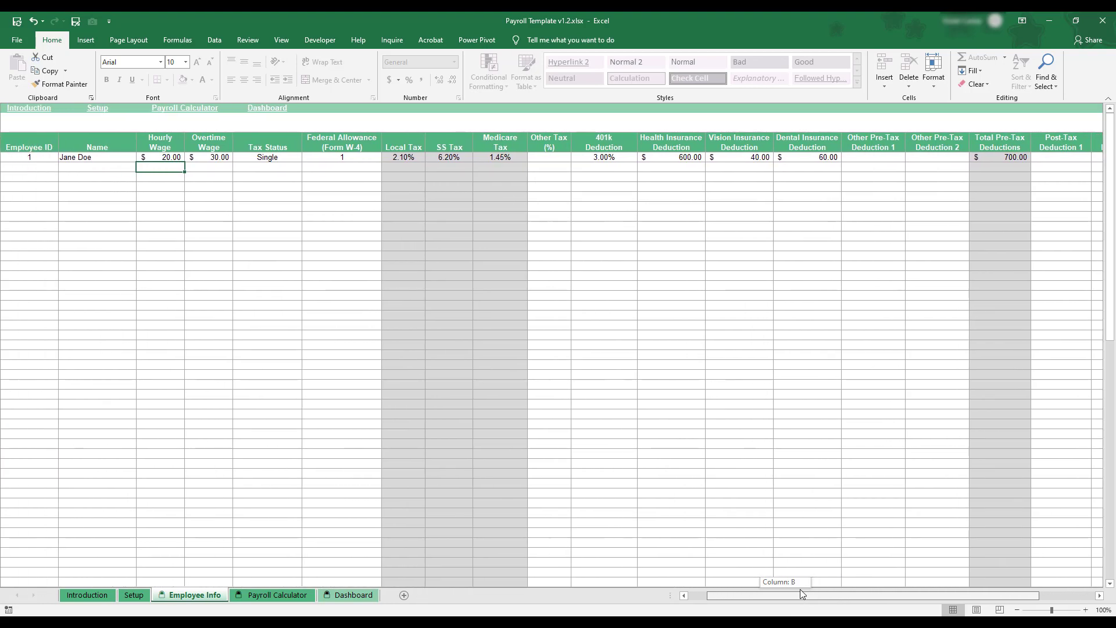
{"action": "scroll", "scroll_direction": "left", "scroll_amount": 3}
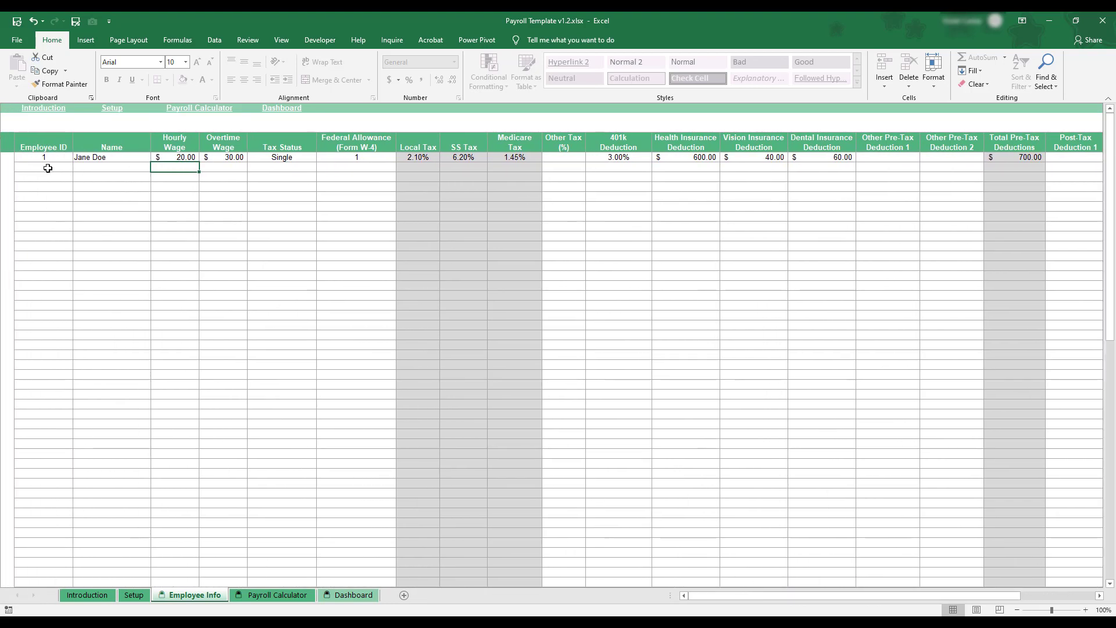
{"action": "left_click", "coordinate": [43, 167]}
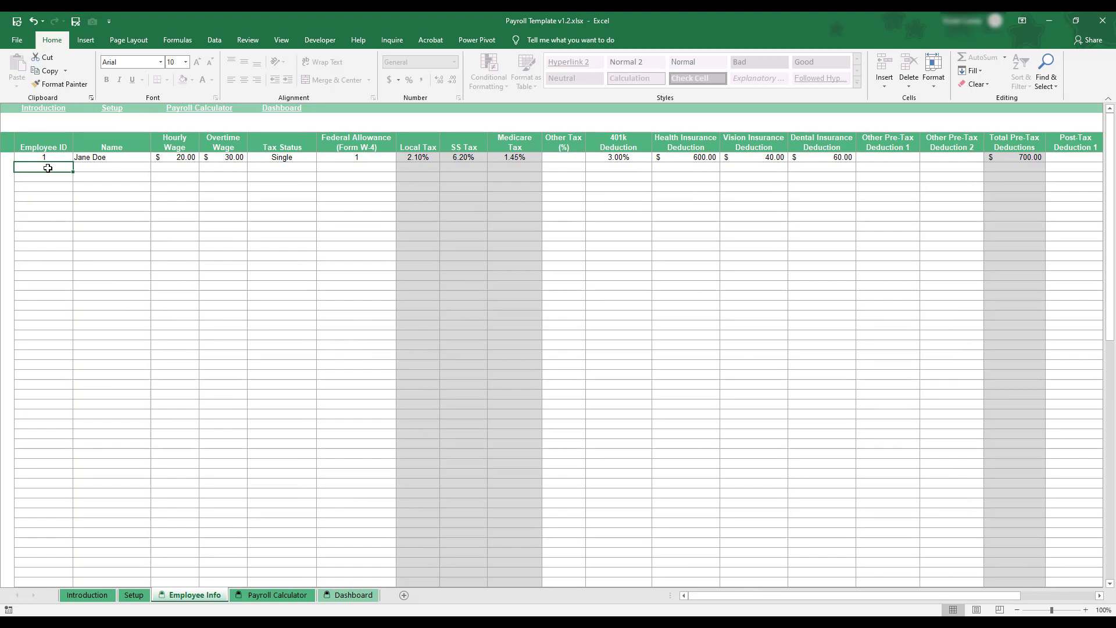
{"action": "type", "text": "John Doe"}
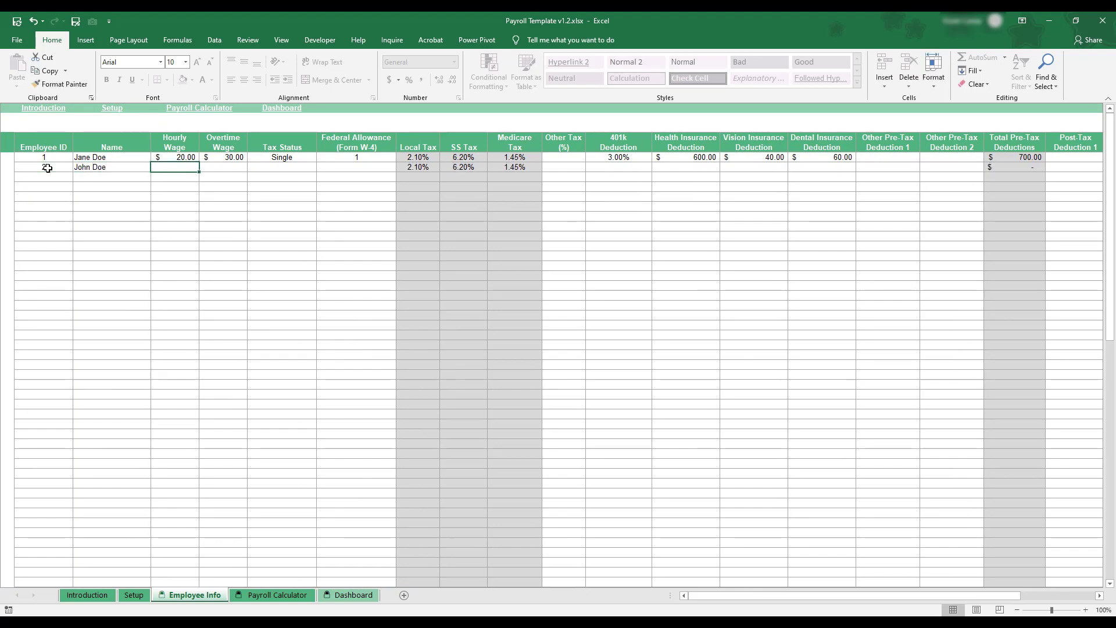
{"action": "type", "text": "15.00"}
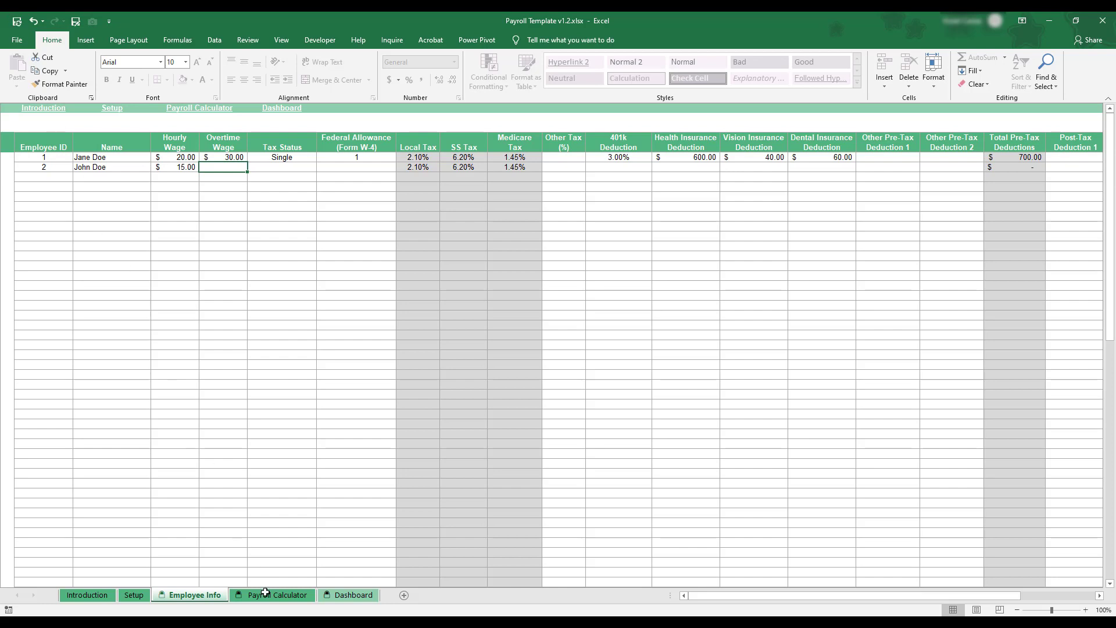
Step: Assign Employee ID 2 to Payroll Calculator row 2 with 35 regular hours, giving $525.00 gross pay
{"action": "left_click", "coordinate": [278, 594]}
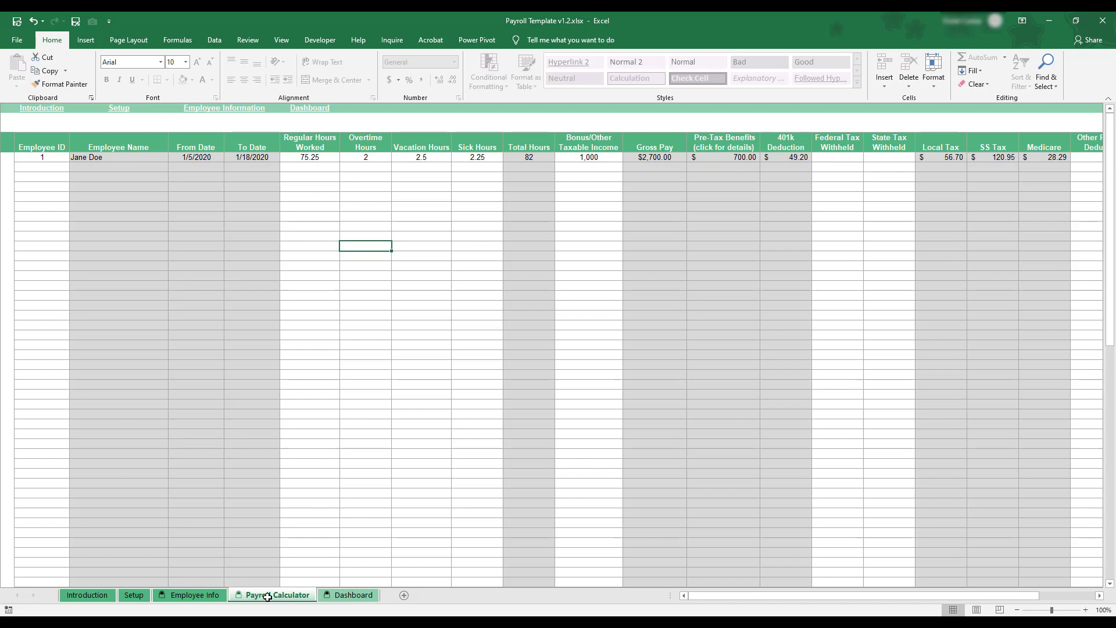
{"action": "mouse_move", "coordinate": [215, 249]}
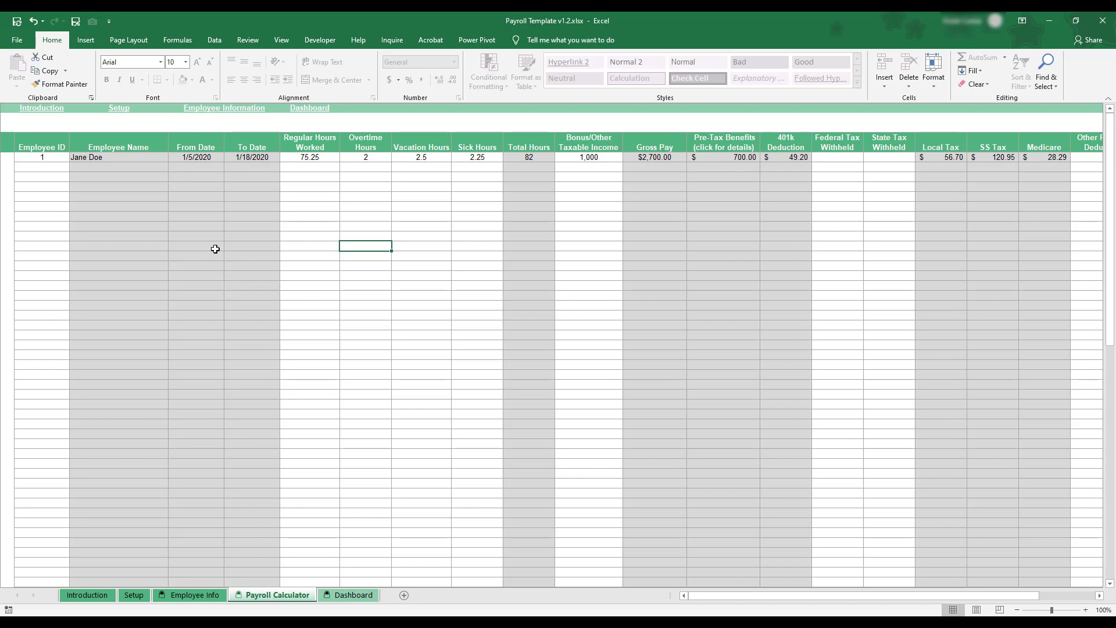
{"action": "mouse_move", "coordinate": [271, 340]}
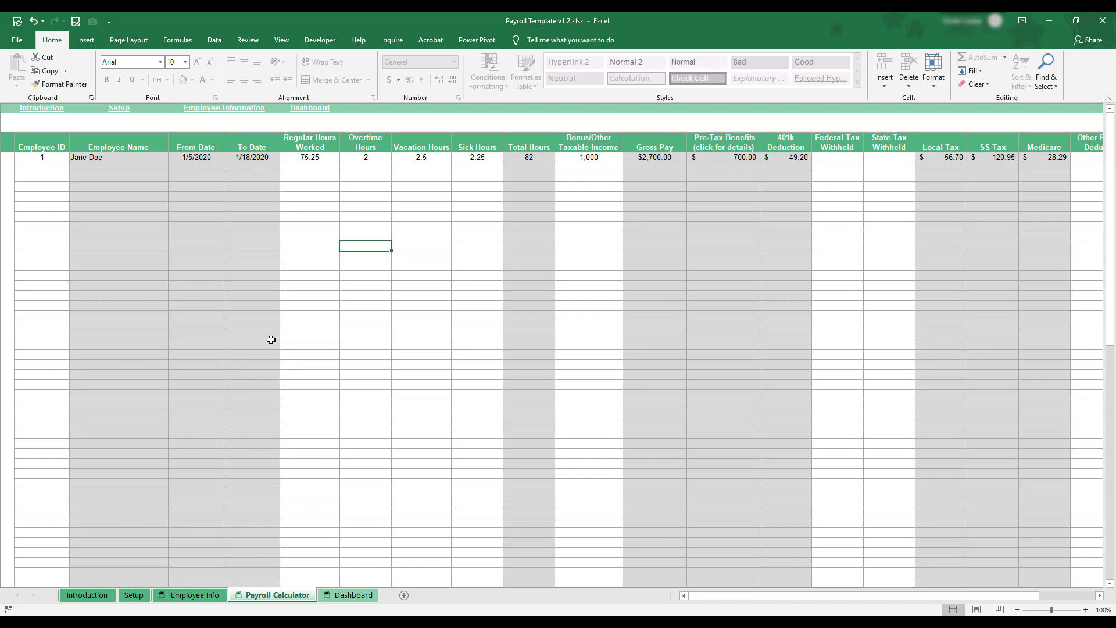
{"action": "mouse_move", "coordinate": [127, 233]}
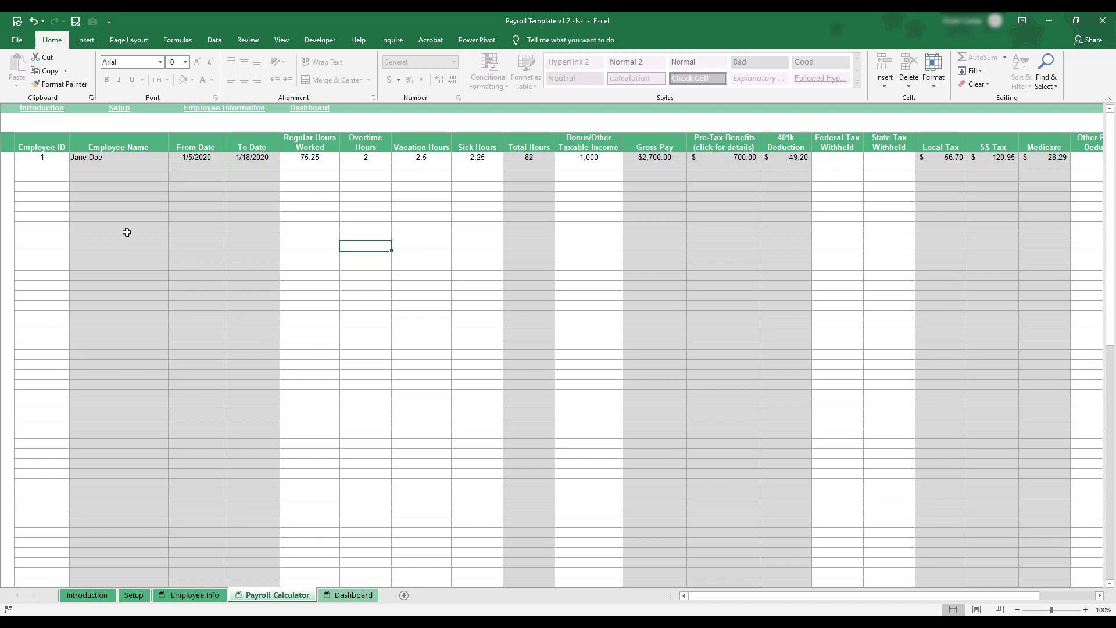
{"action": "left_click", "coordinate": [41, 168]}
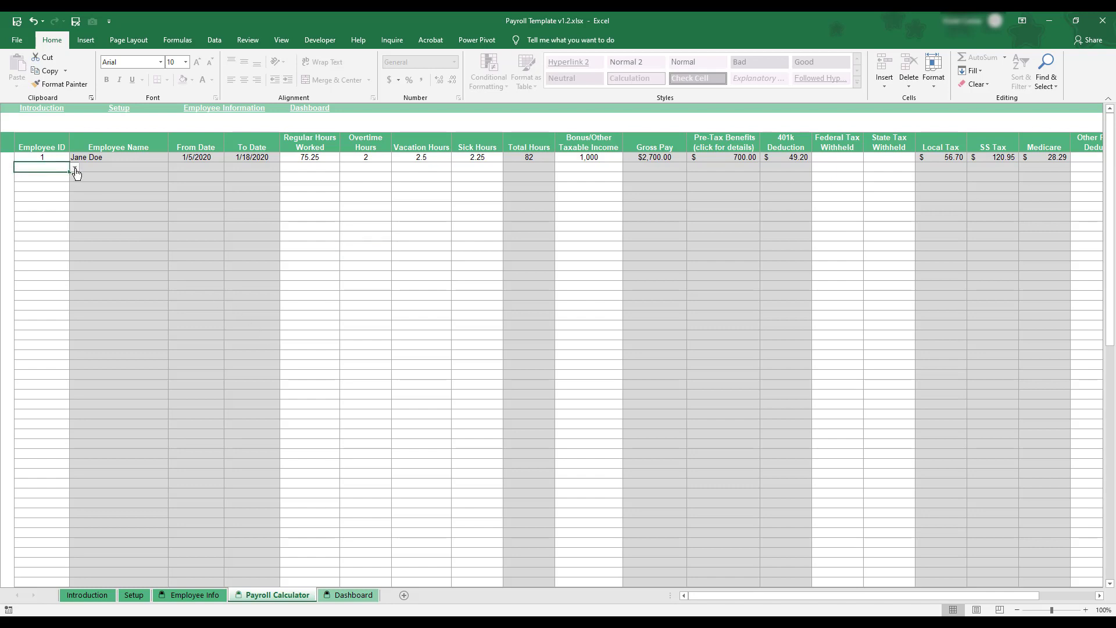
{"action": "left_click", "coordinate": [74, 166]}
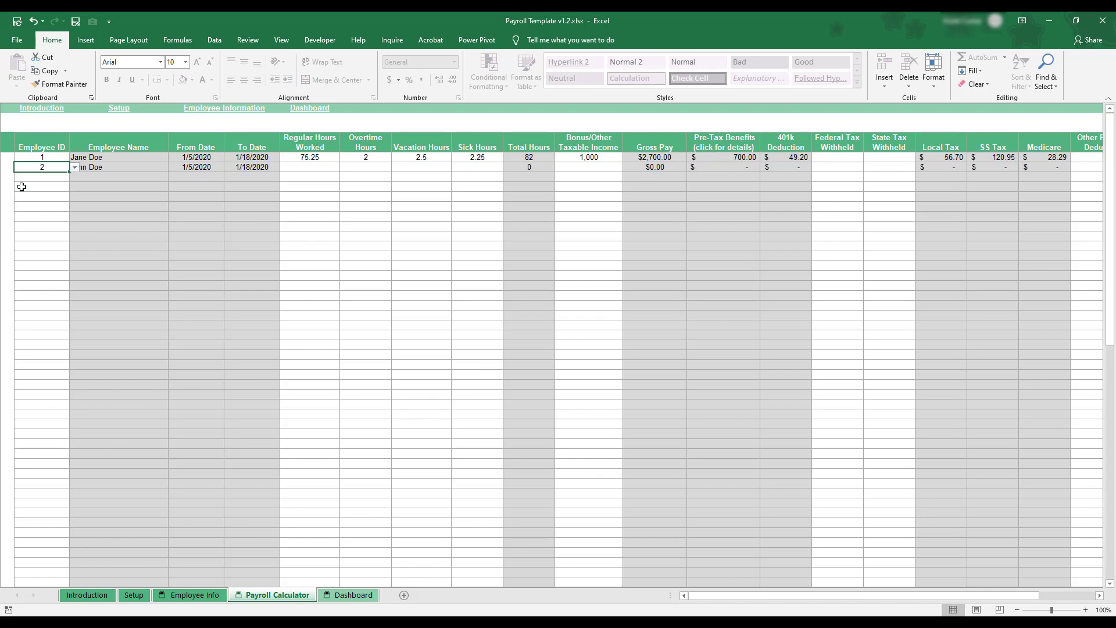
{"action": "mouse_move", "coordinate": [87, 183]}
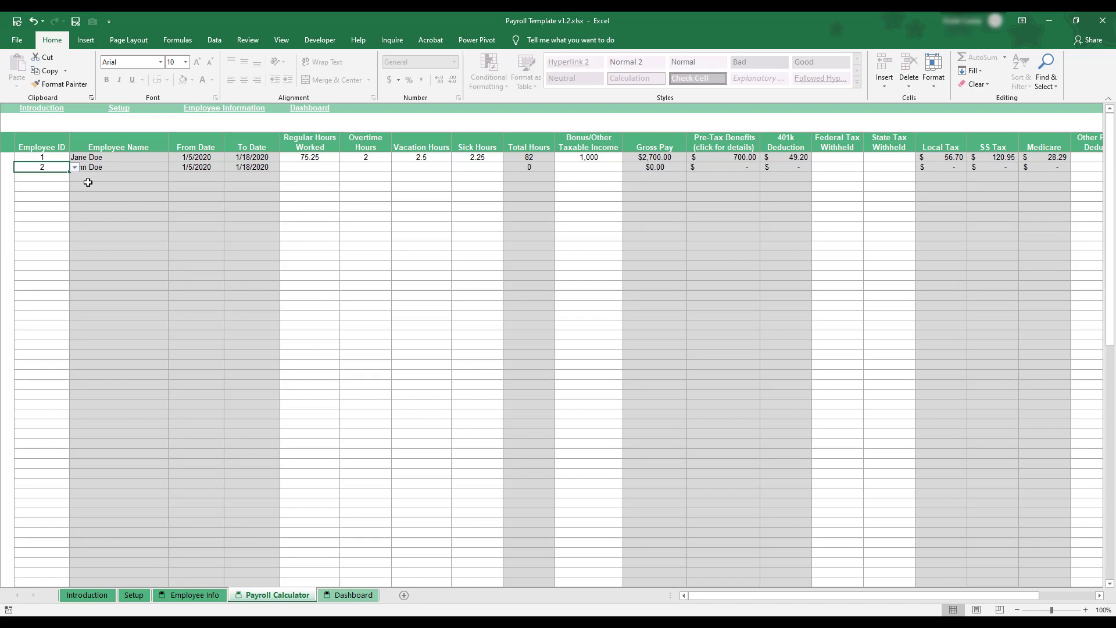
{"action": "left_click", "coordinate": [310, 167]}
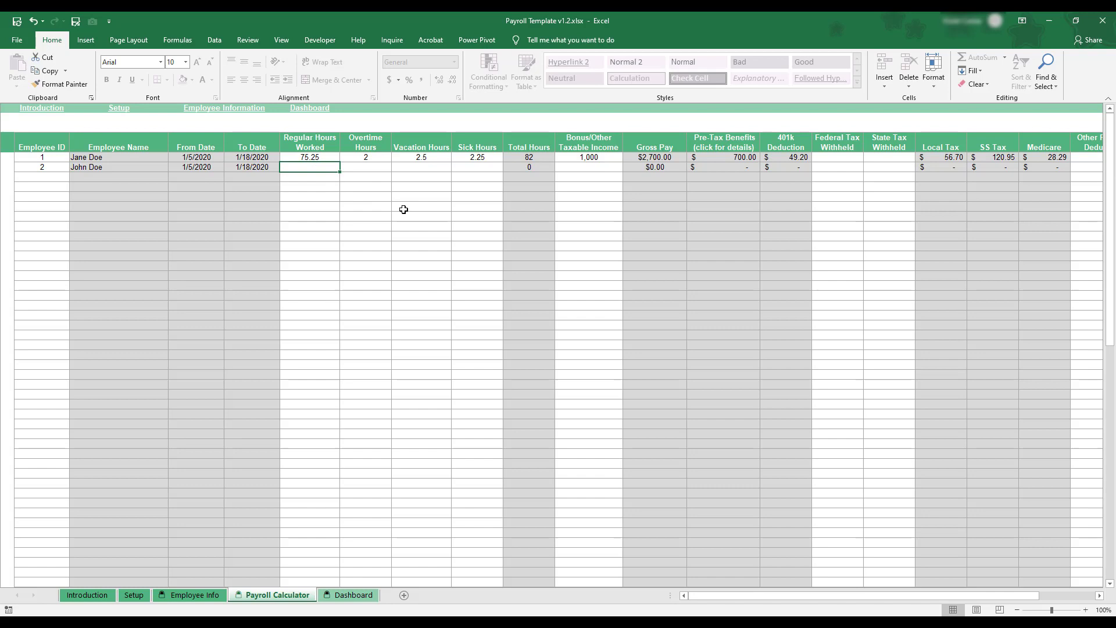
{"action": "type", "text": "35"}
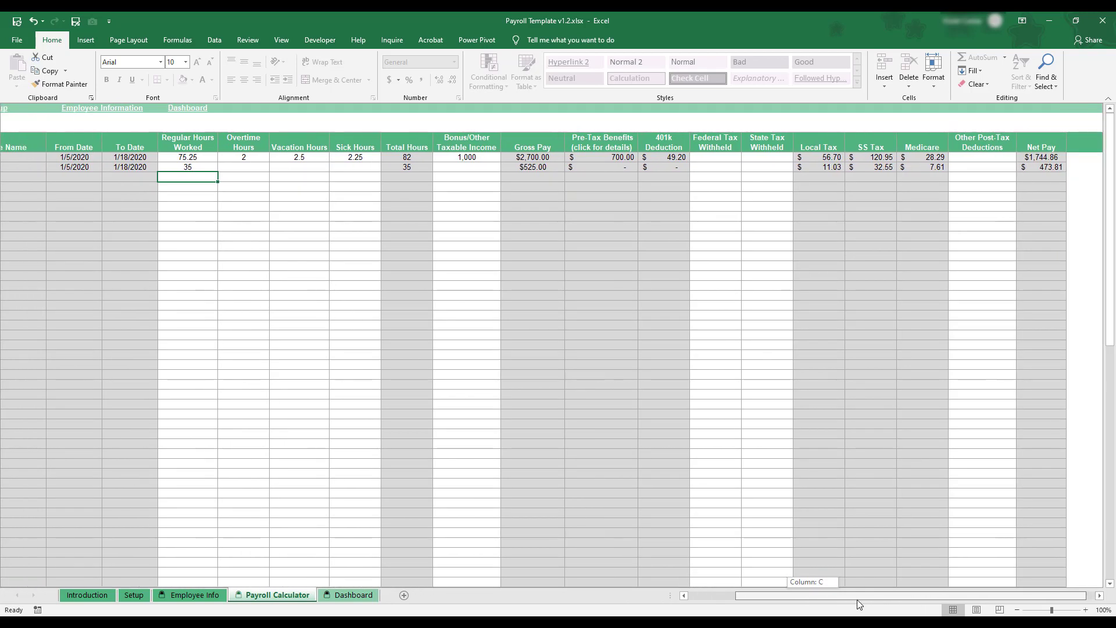
{"action": "scroll", "scroll_direction": "left", "scroll_amount": 3}
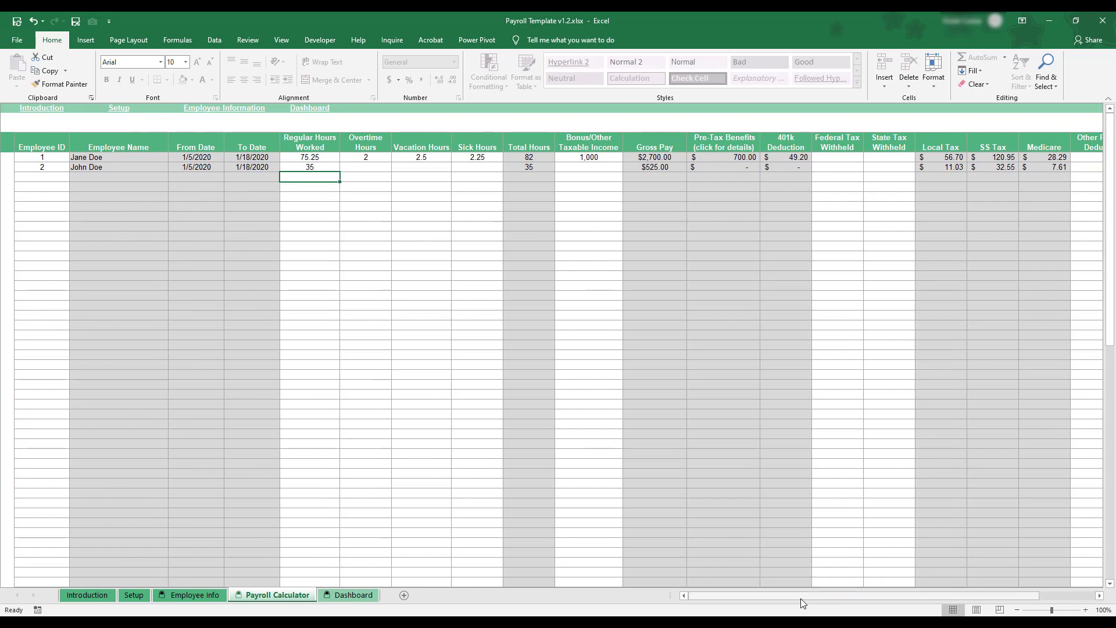
{"action": "mouse_move", "coordinate": [625, 411]}
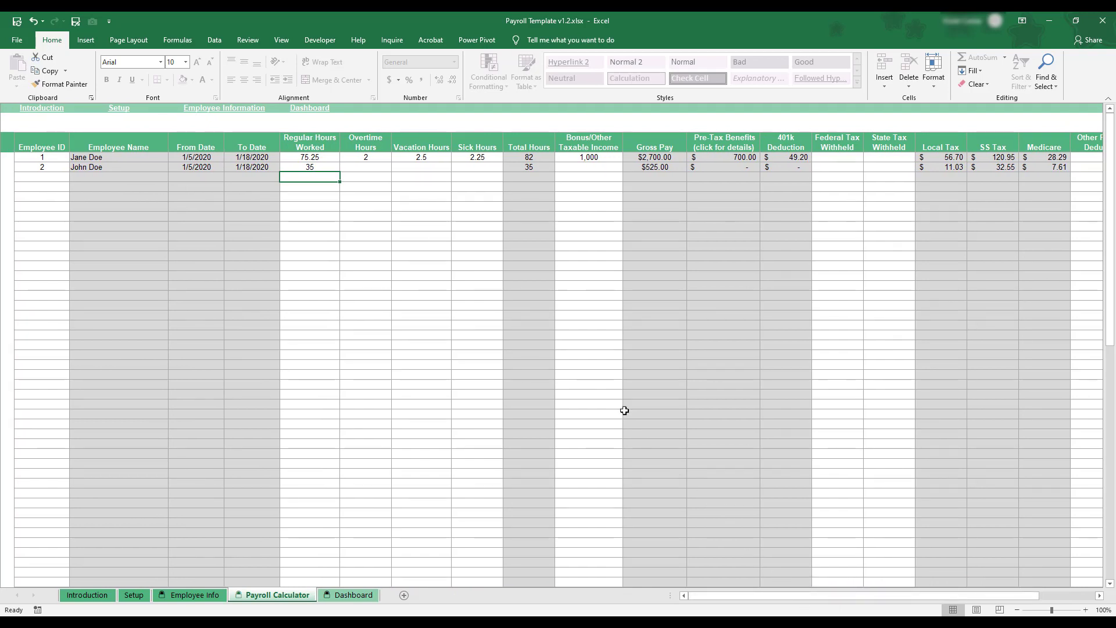
{"action": "mouse_move", "coordinate": [617, 404]}
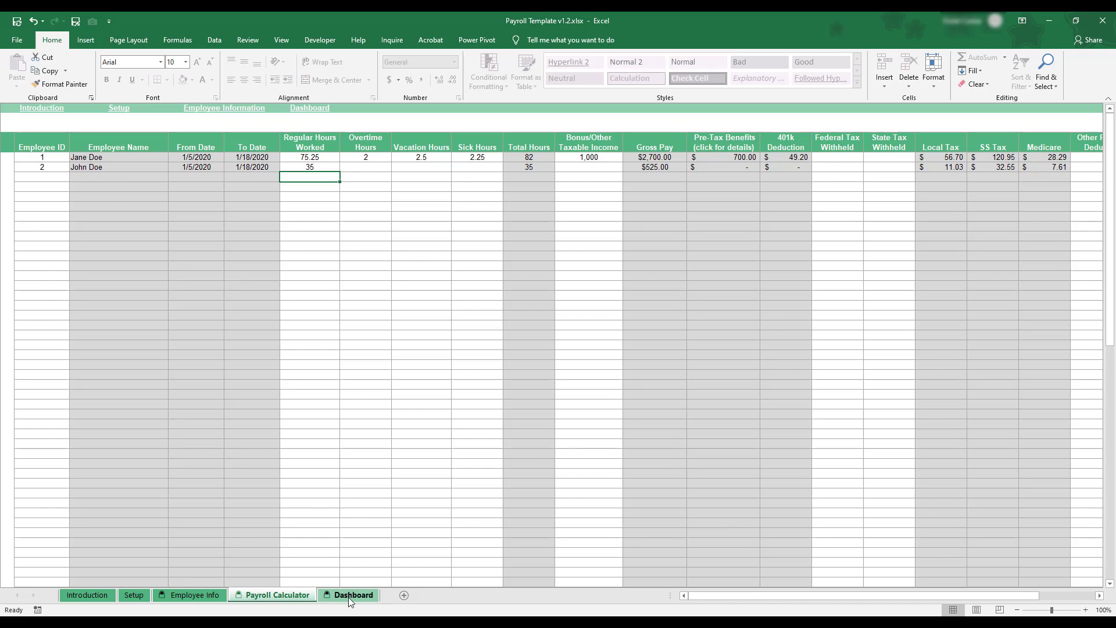
Step: Set the Dashboard units to Per Pay Period ($3,225.00 gross), then return to Introduction
{"action": "left_click", "coordinate": [353, 599]}
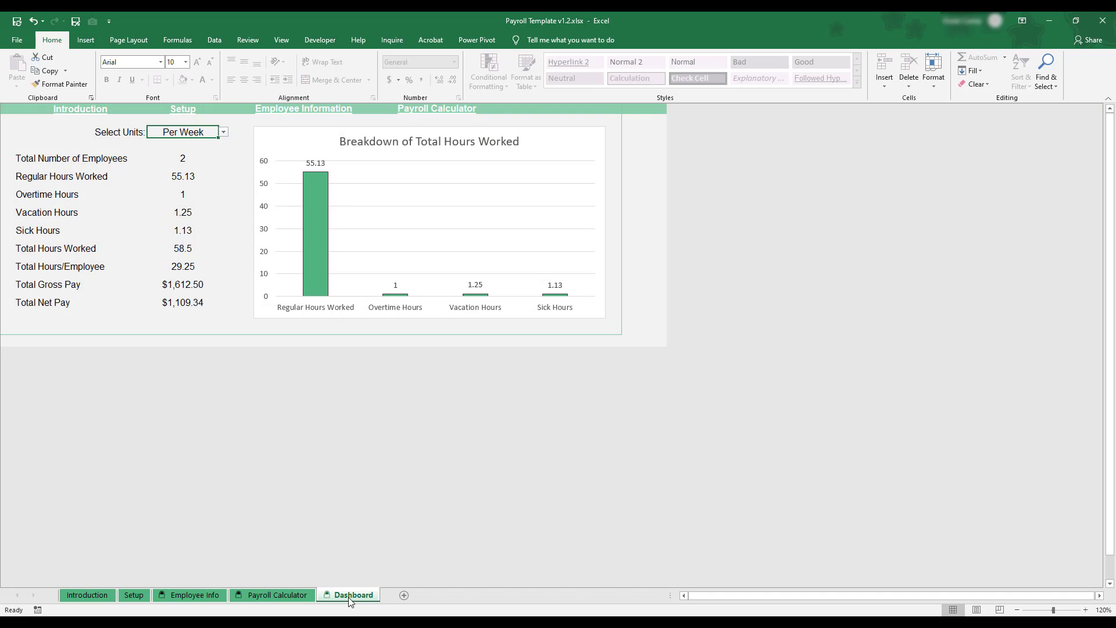
{"action": "mouse_move", "coordinate": [326, 516]}
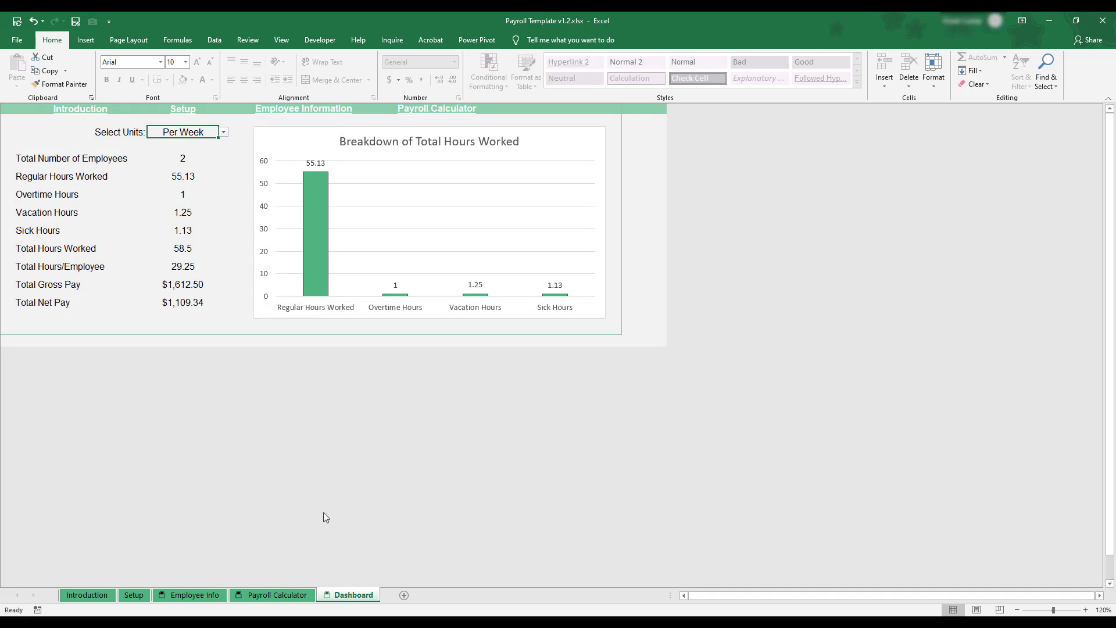
{"action": "mouse_move", "coordinate": [236, 214]}
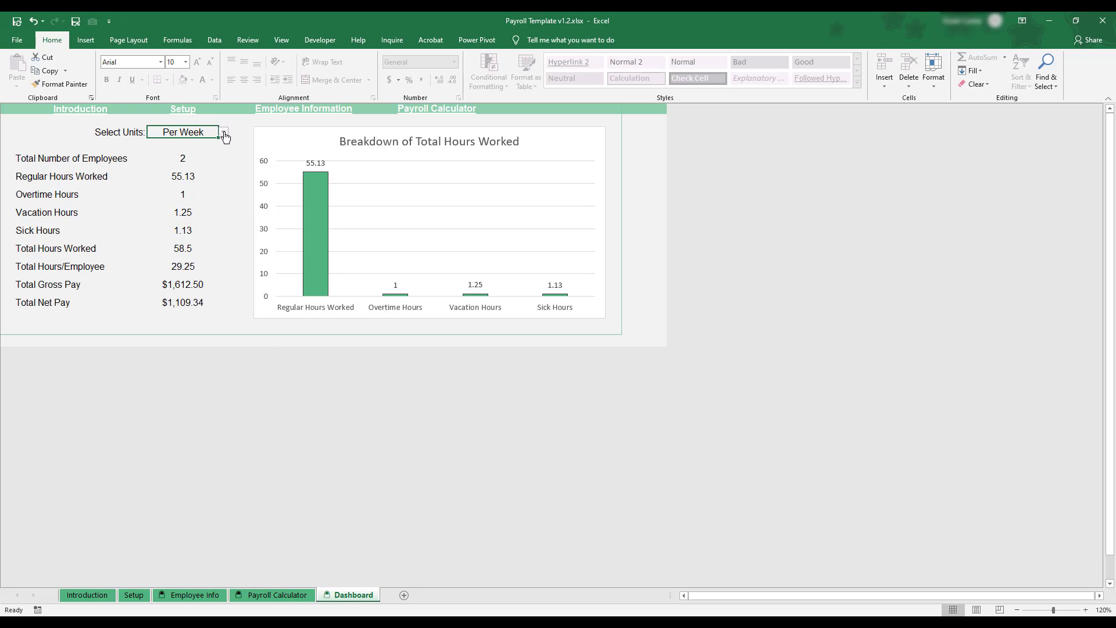
{"action": "left_click", "coordinate": [225, 134]}
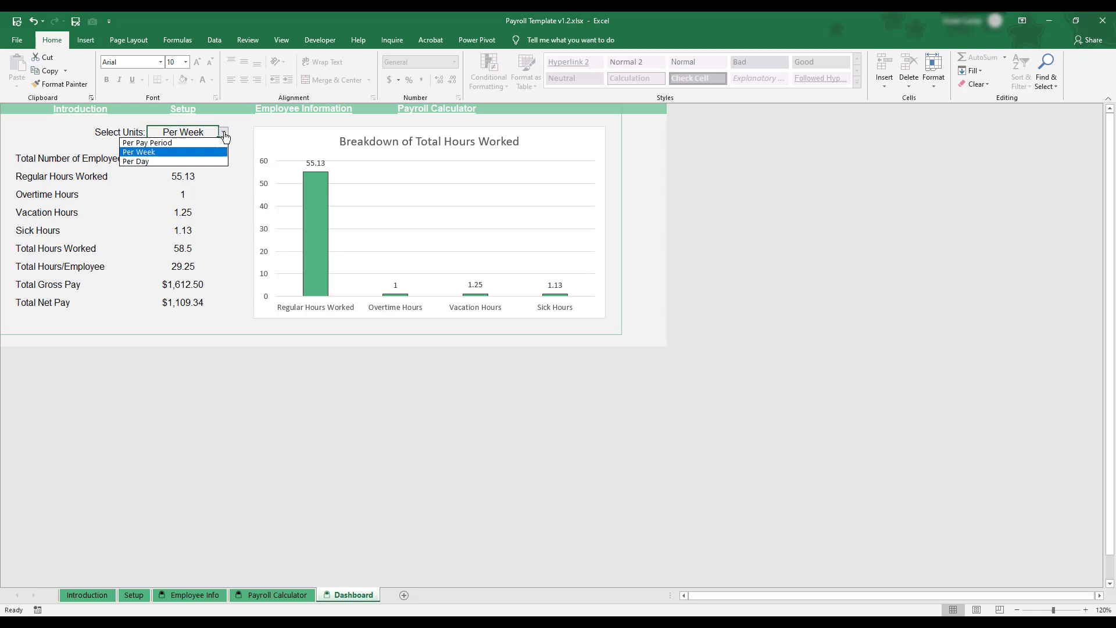
{"action": "mouse_move", "coordinate": [146, 142]}
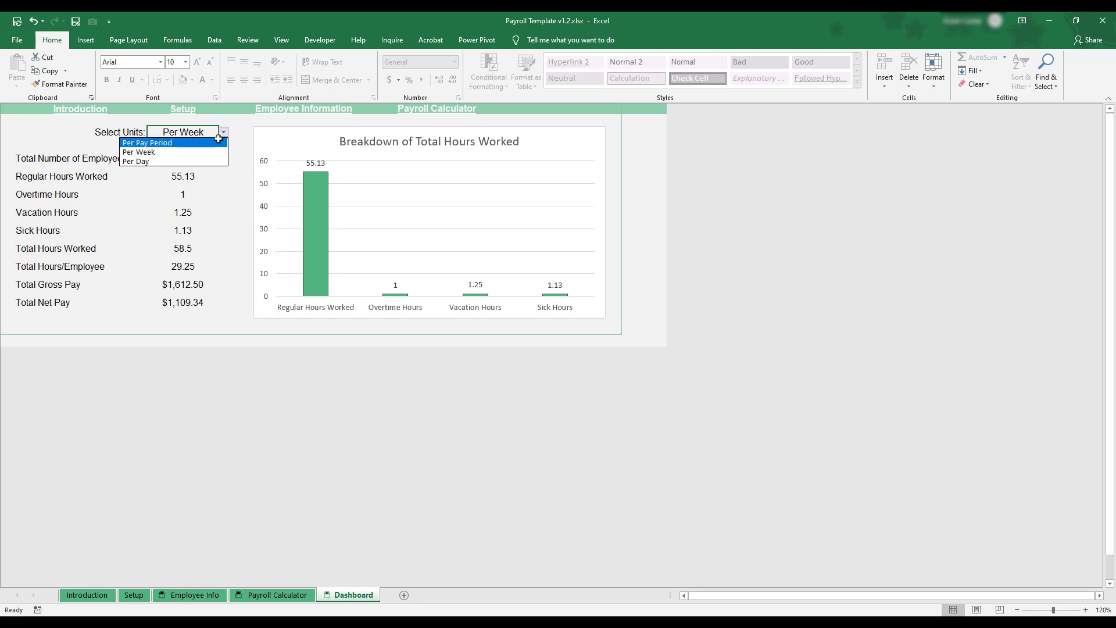
{"action": "left_click", "coordinate": [147, 142]}
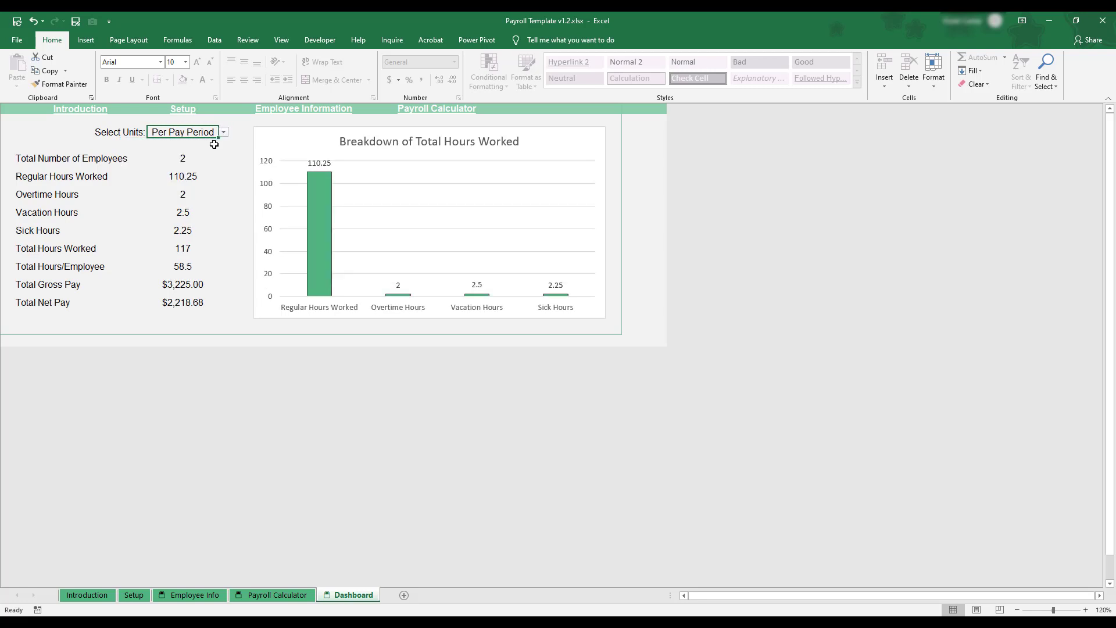
{"action": "mouse_move", "coordinate": [262, 210]}
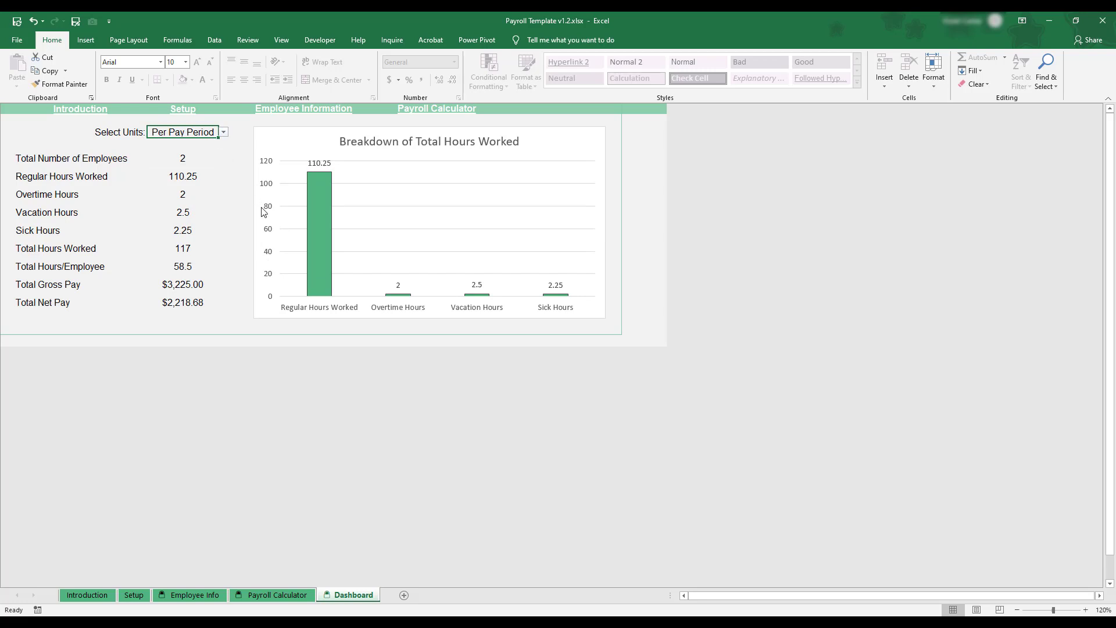
{"action": "mouse_move", "coordinate": [261, 208]}
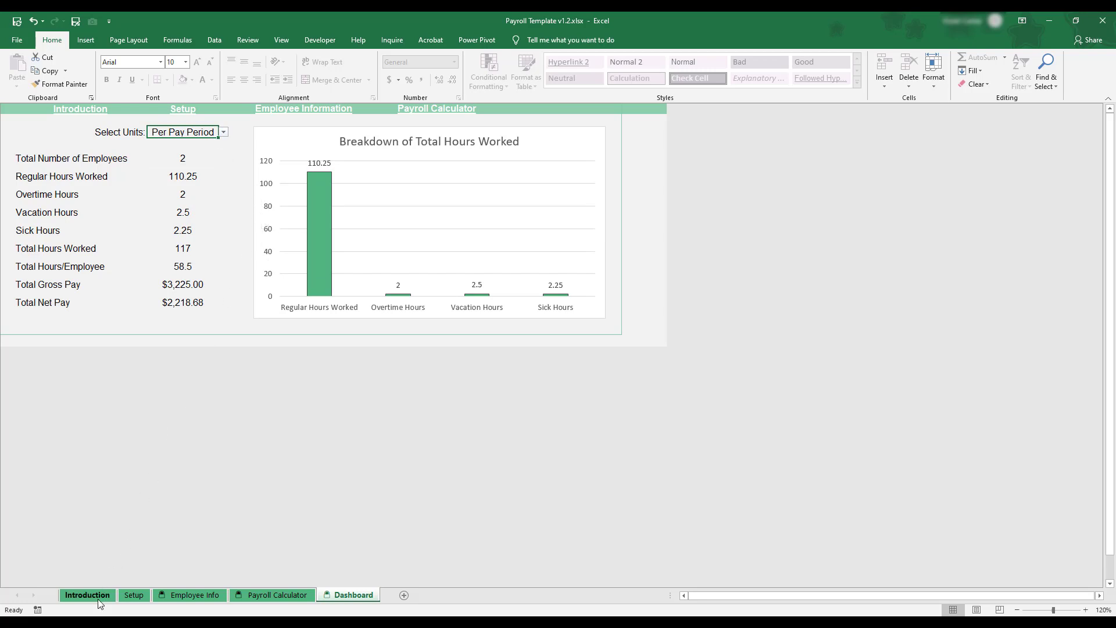
{"action": "left_click", "coordinate": [88, 595]}
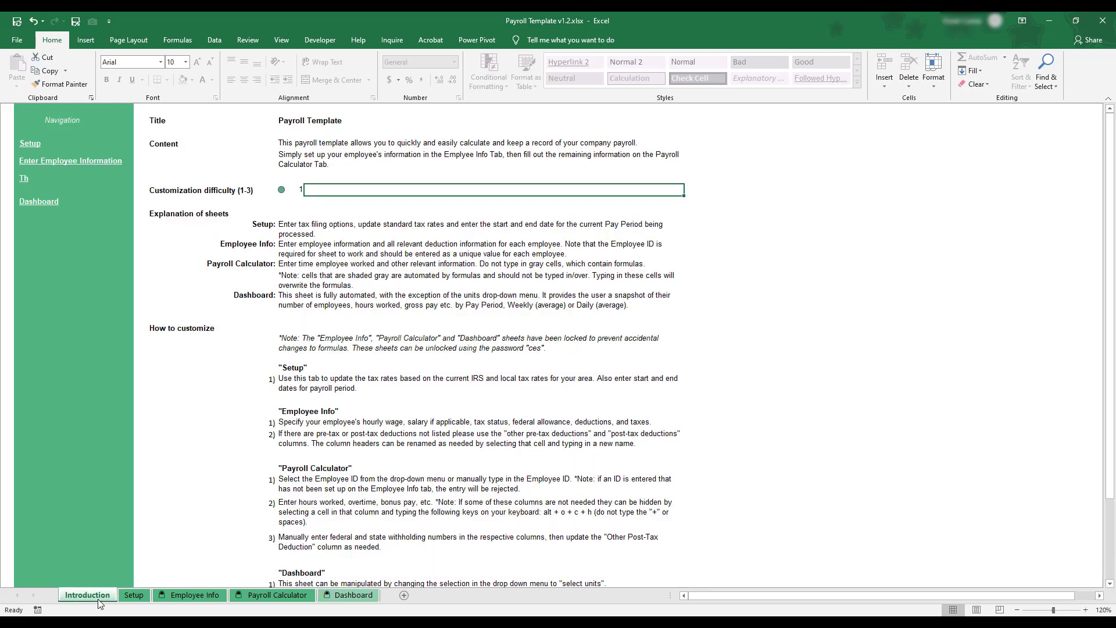